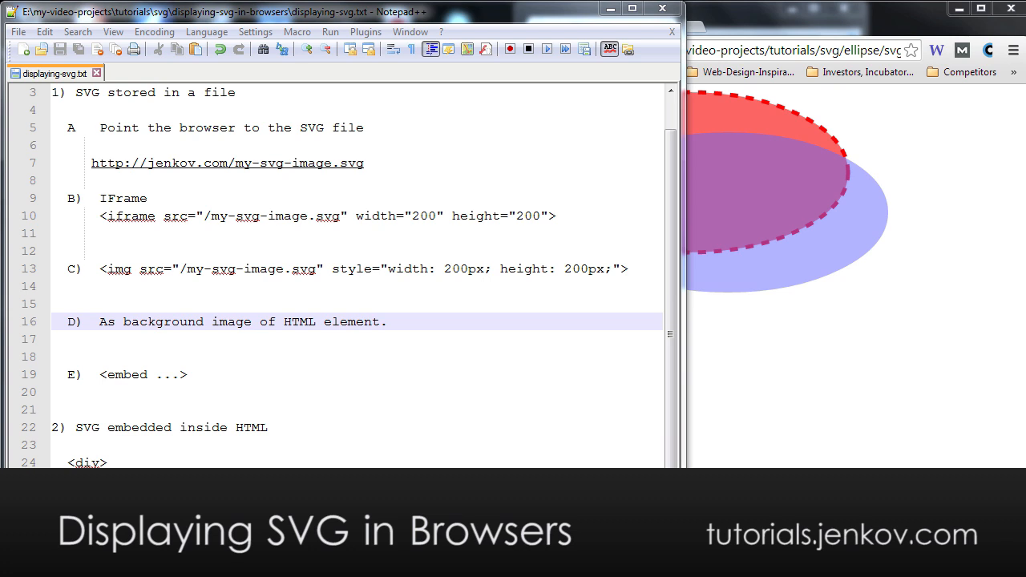
mouse_move(431, 314)
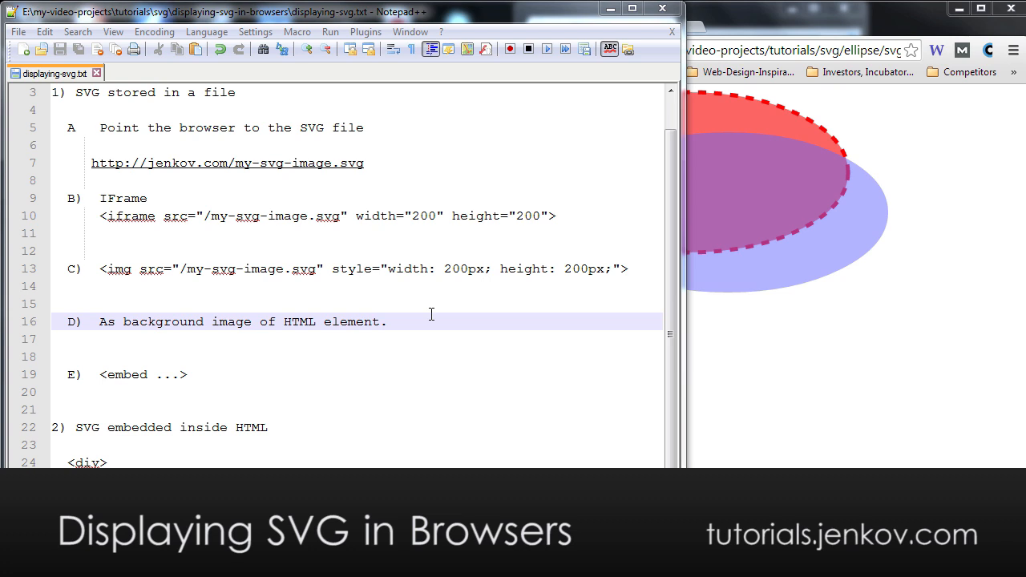
mouse_move(376, 170)
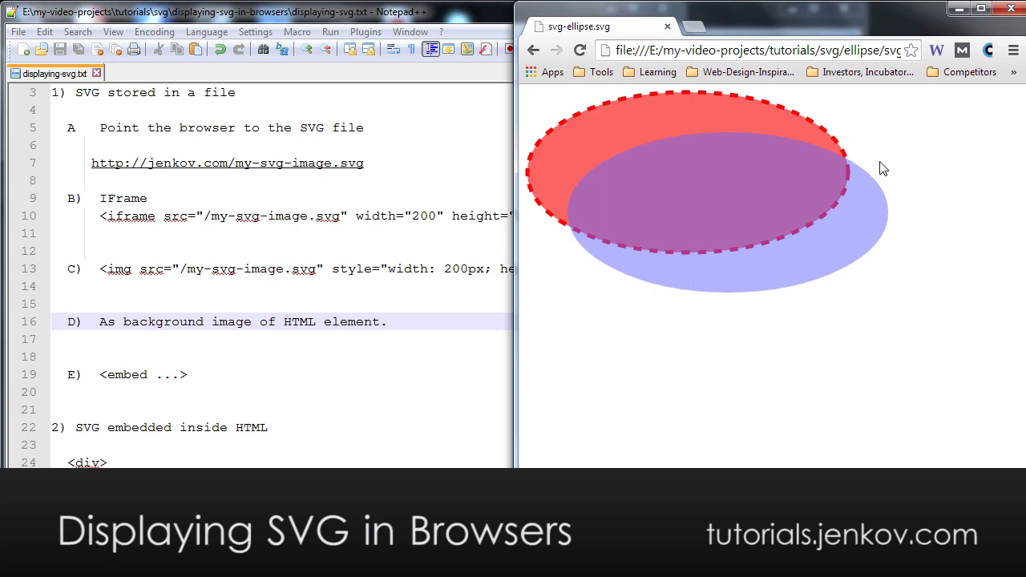
mouse_move(654, 62)
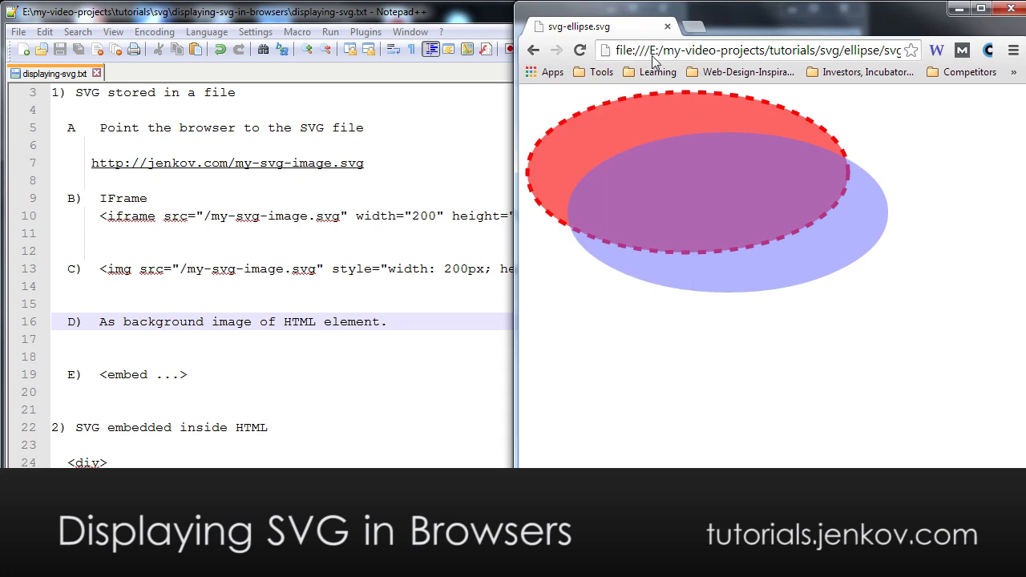
mouse_move(733, 60)
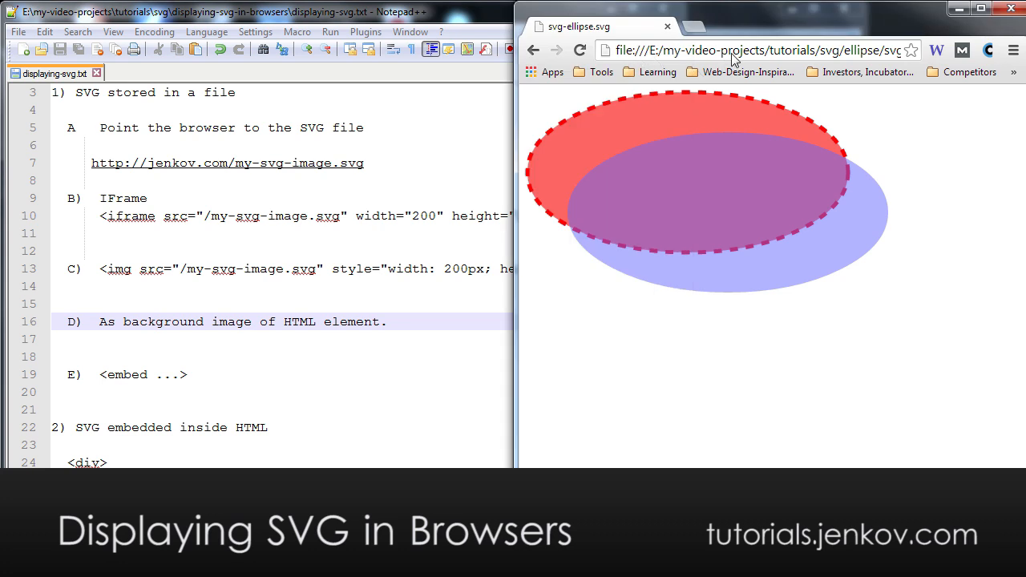
mouse_move(656, 186)
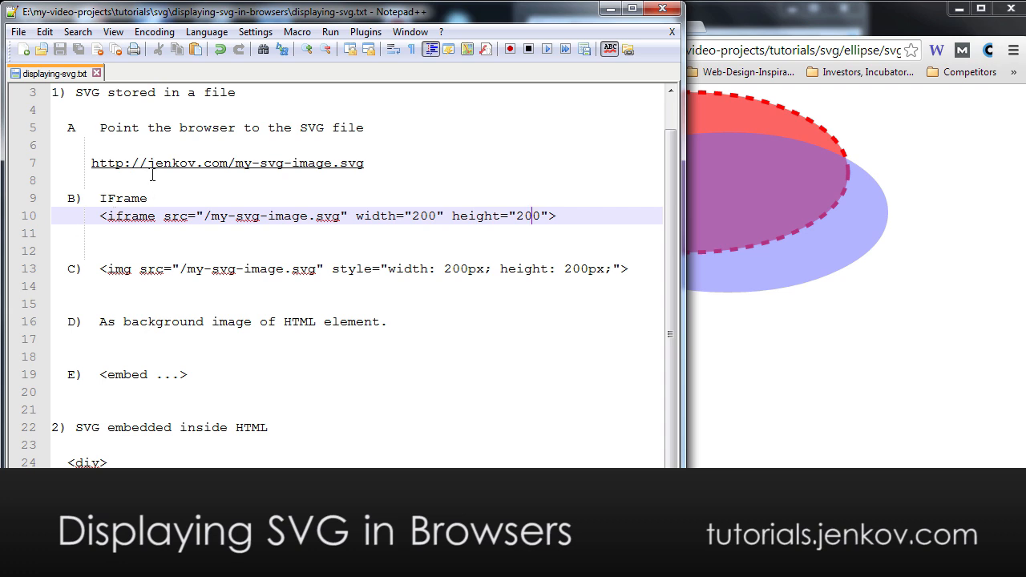
- Bring Notepad++ to the front and highlight the iframe example line in the SVG notes
click(158, 269)
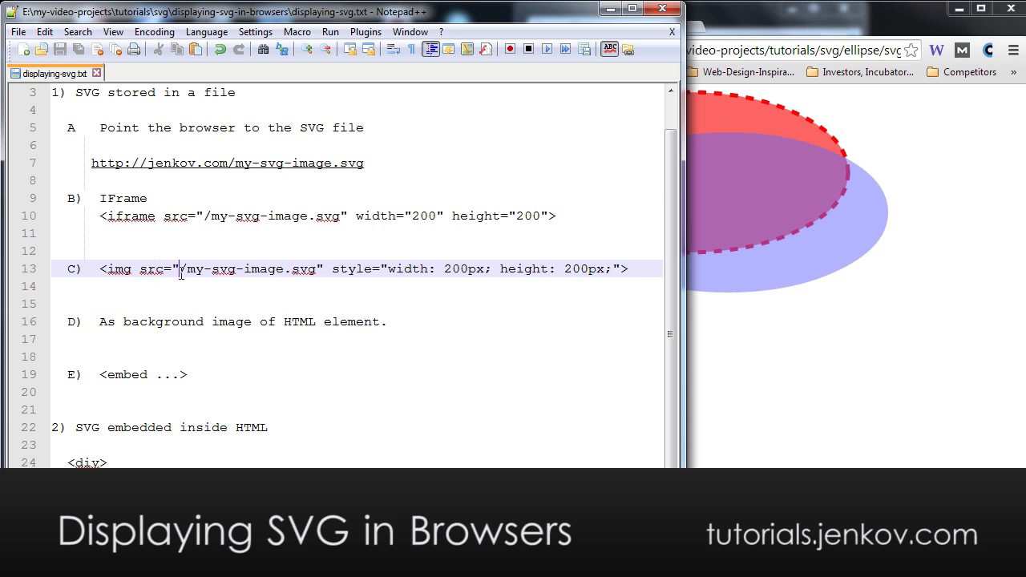
drag(182, 269, 307, 269)
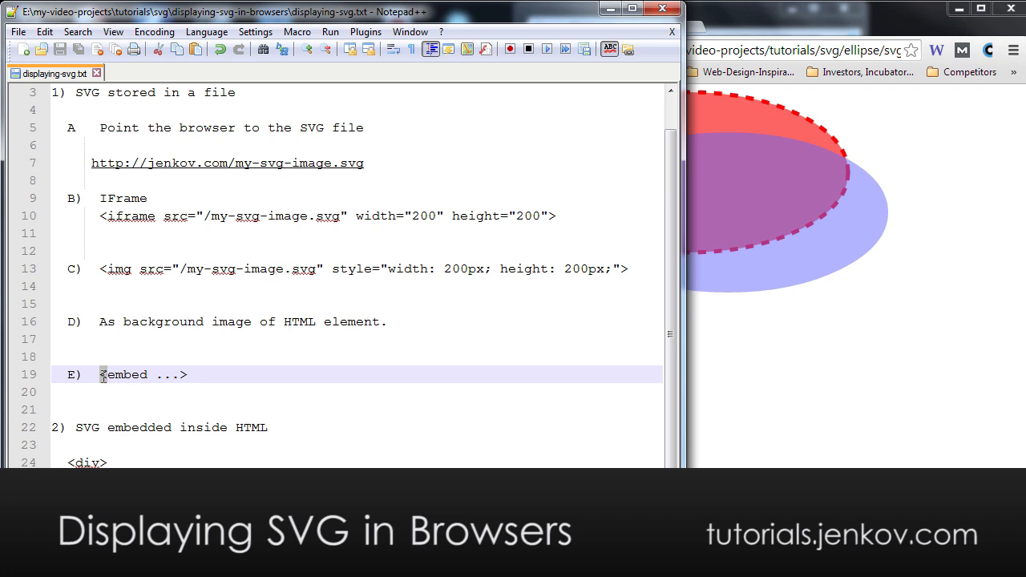
drag(100, 374, 186, 374)
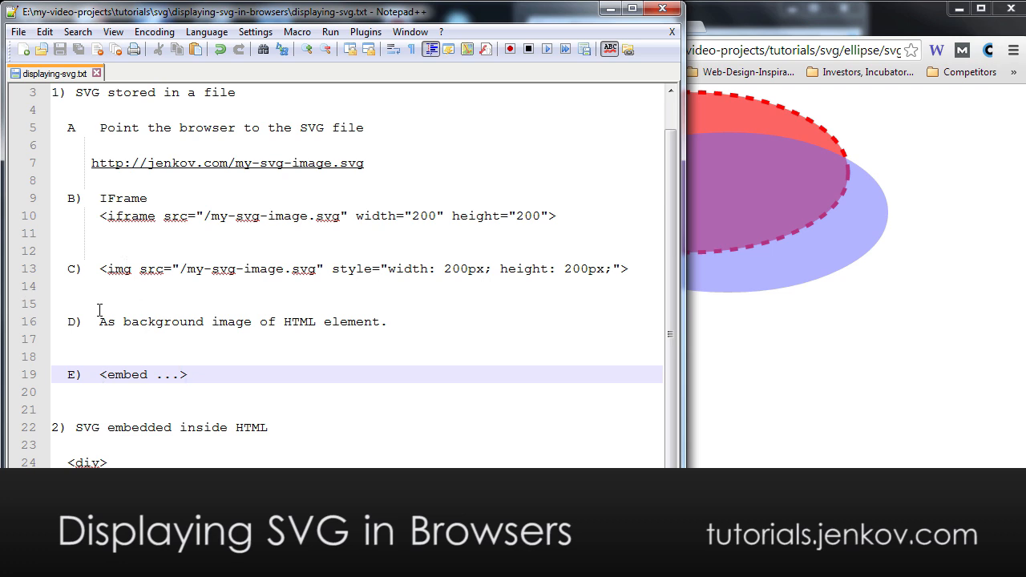
click(187, 374)
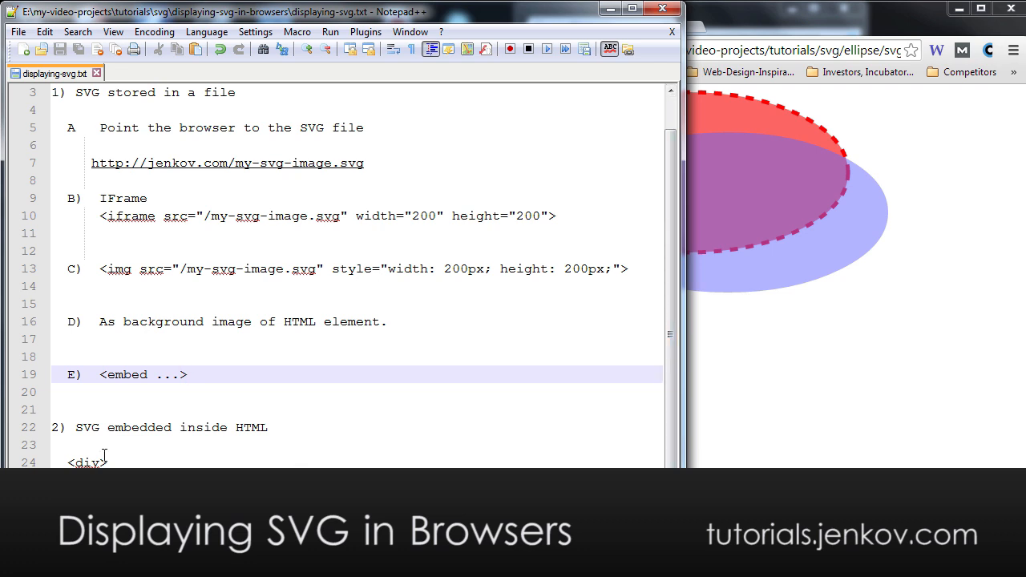
click(186, 374)
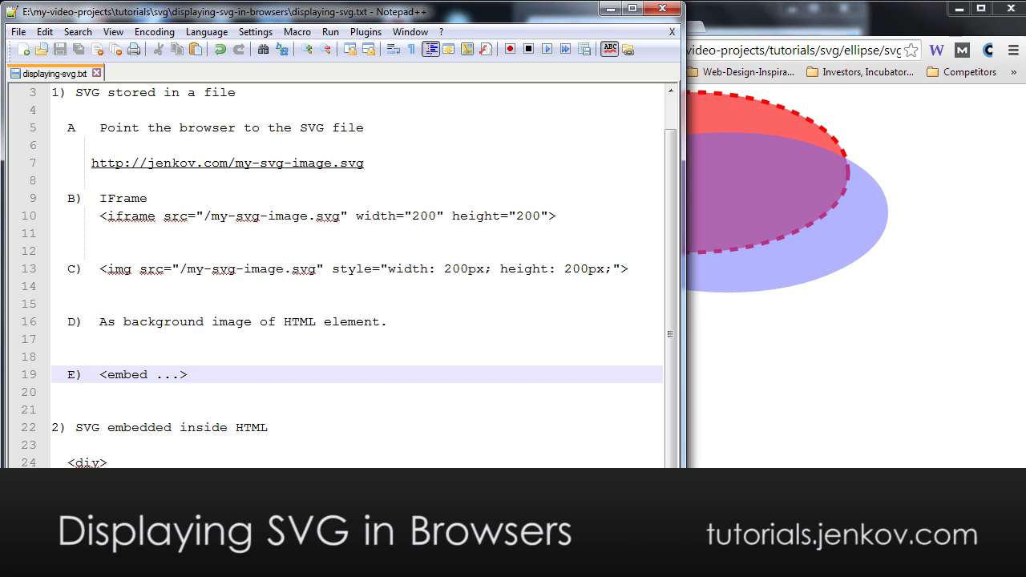
click(186, 375)
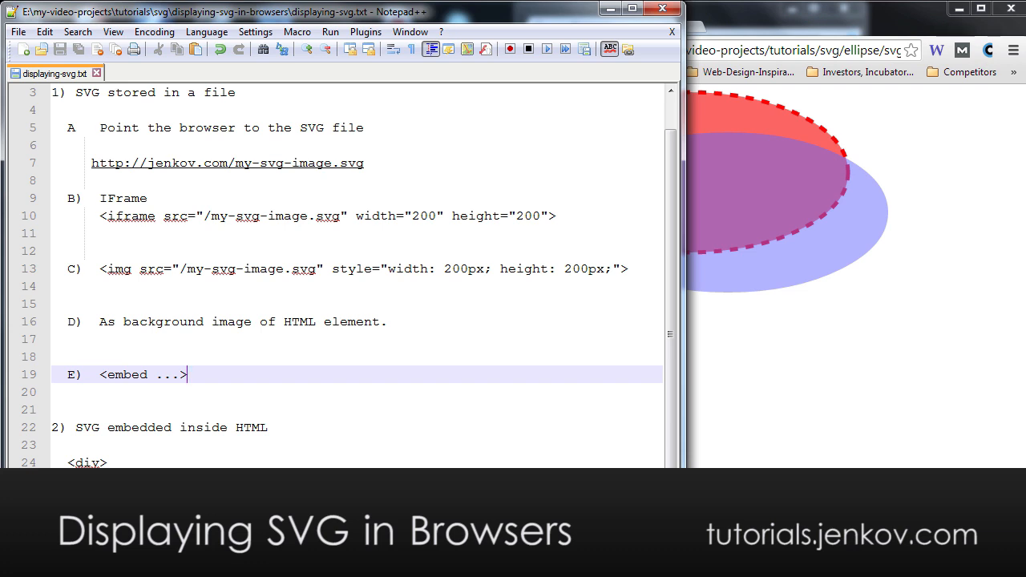